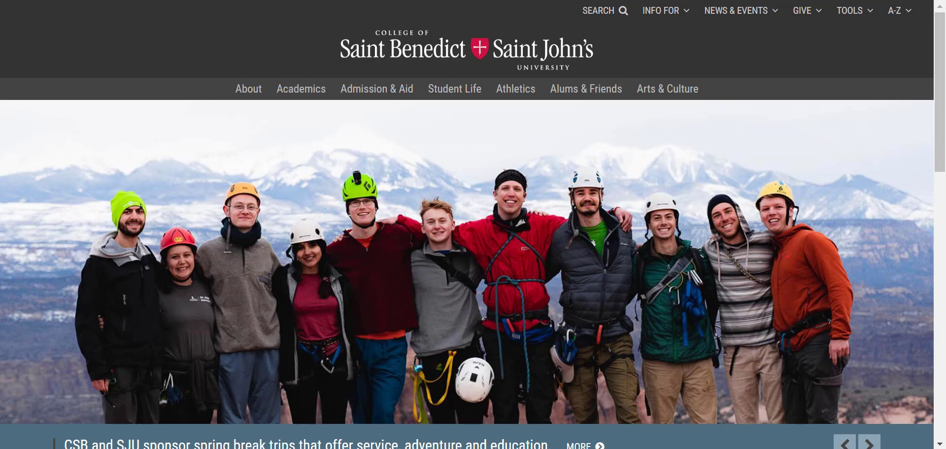
Launch Canvas from the TOOLS menu on the CSB/SJU homepage
click(867, 443)
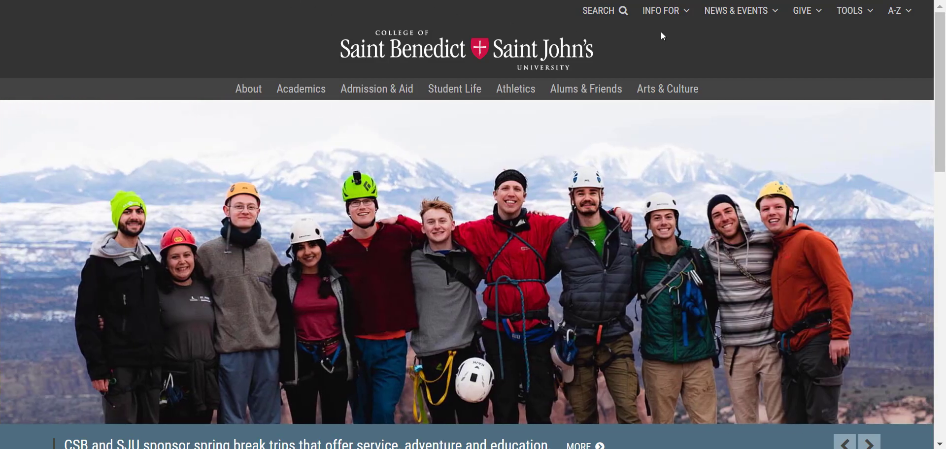
click(851, 10)
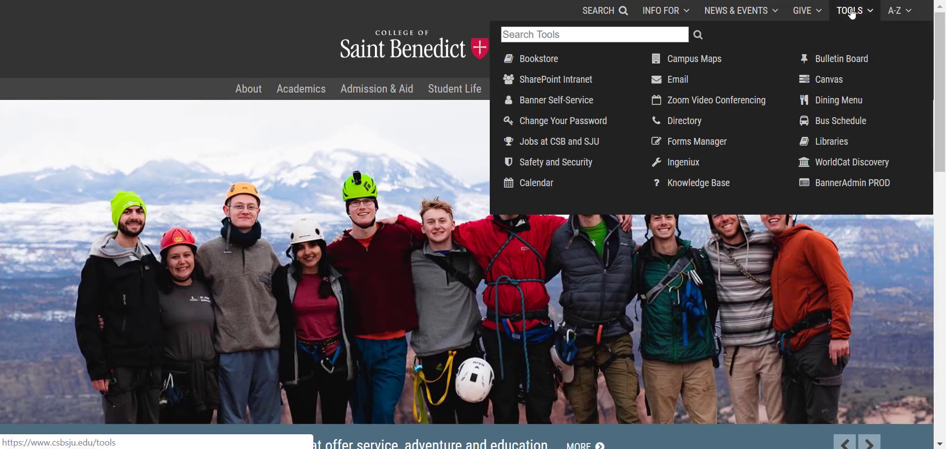
mouse_move(830, 79)
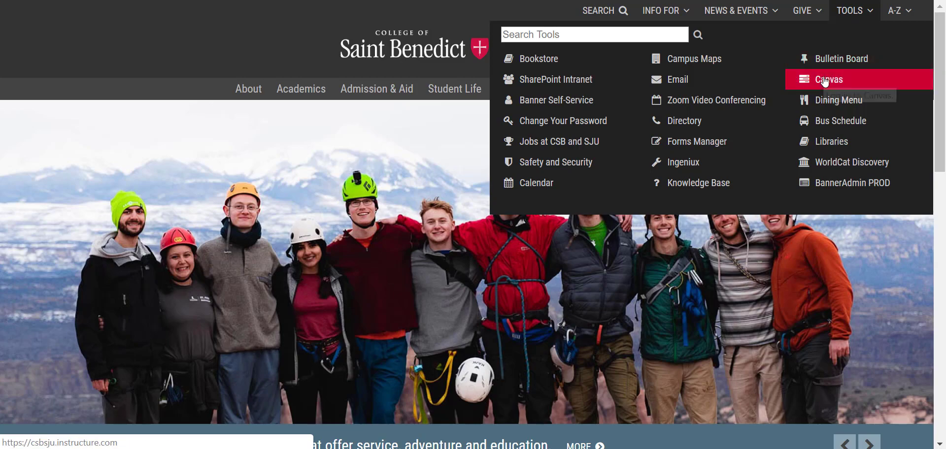
click(827, 79)
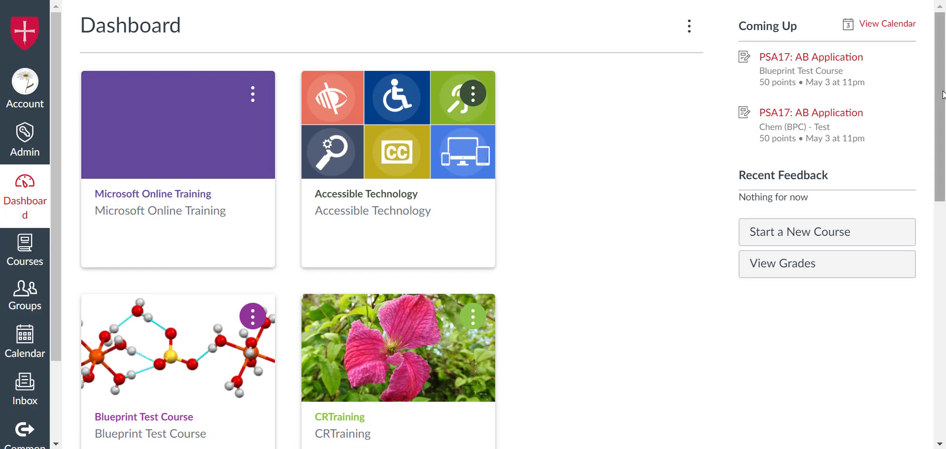
Show the courses tray from the Canvas left navigation, listing enrolled courses and All Courses
scroll(down, 3)
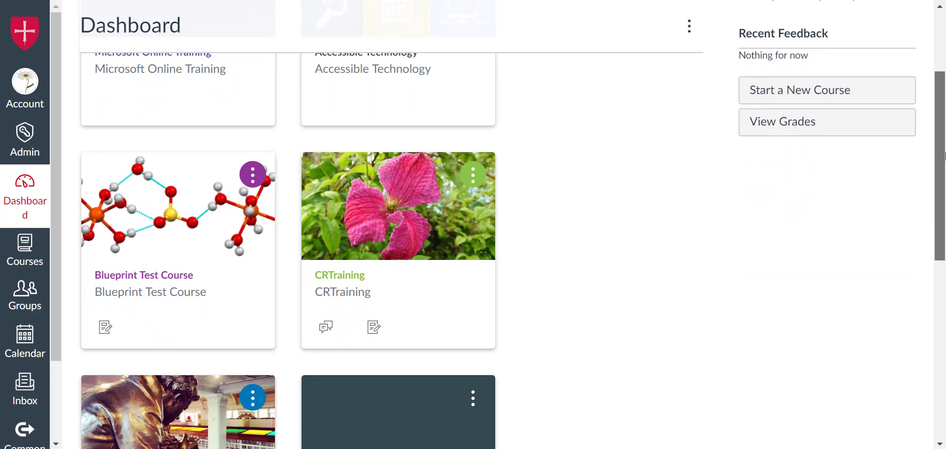
scroll(up, 3)
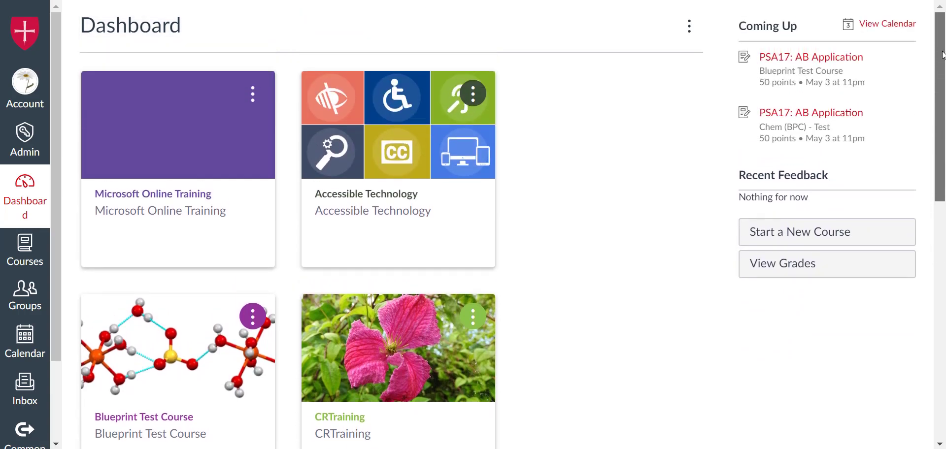
mouse_move(899, 59)
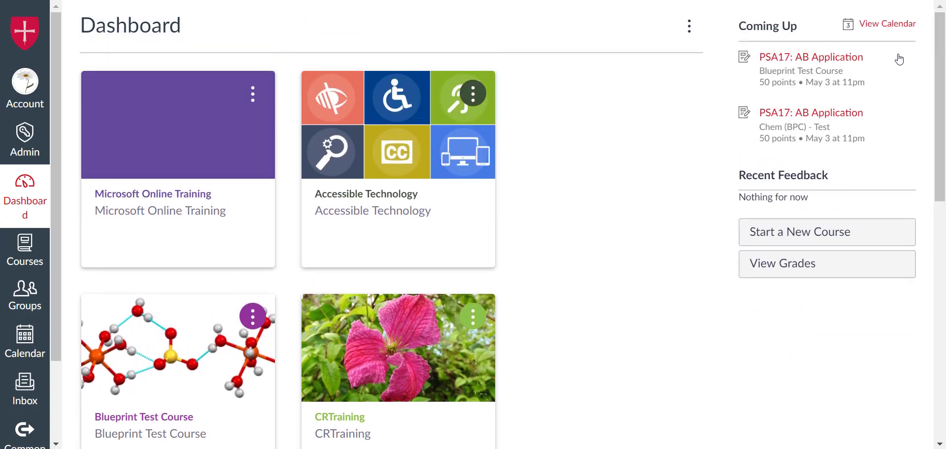
mouse_move(296, 256)
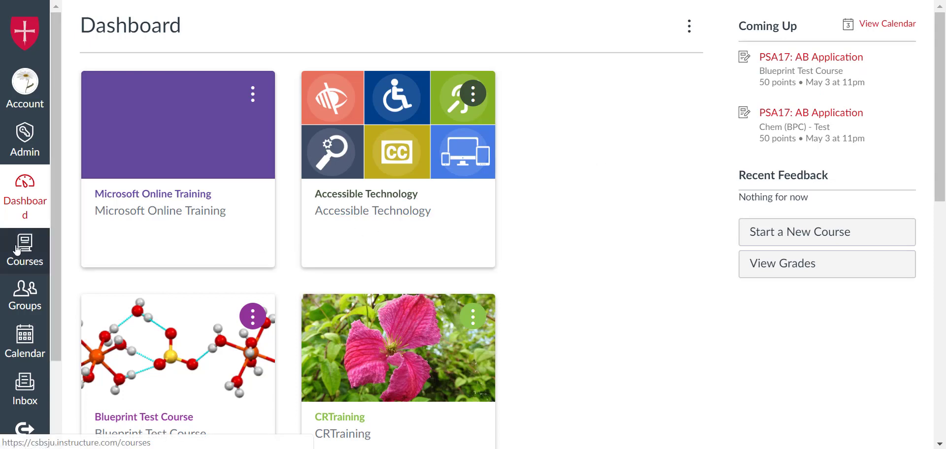
click(25, 247)
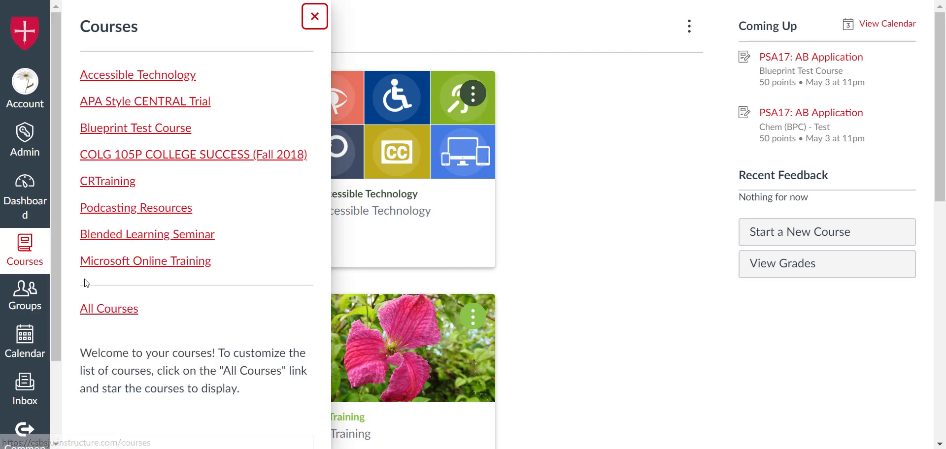
mouse_move(109, 308)
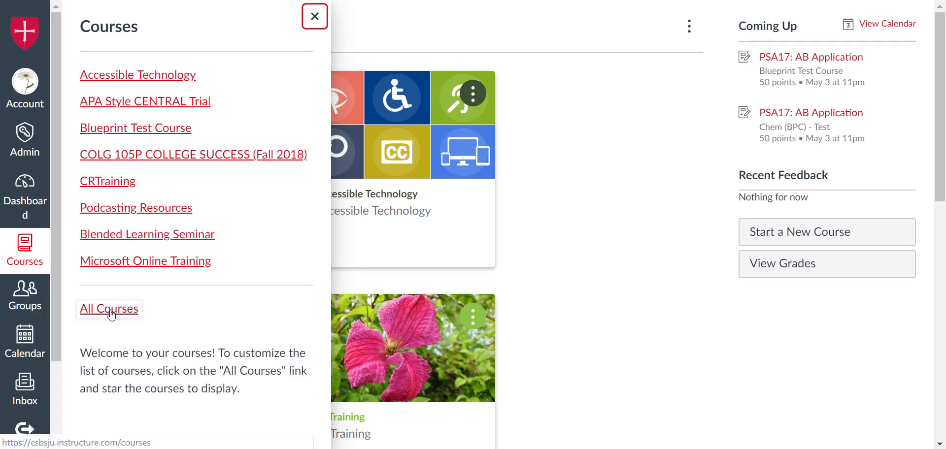
Star Canvas Student Tutorial in All Courses and return to the dashboard
click(108, 309)
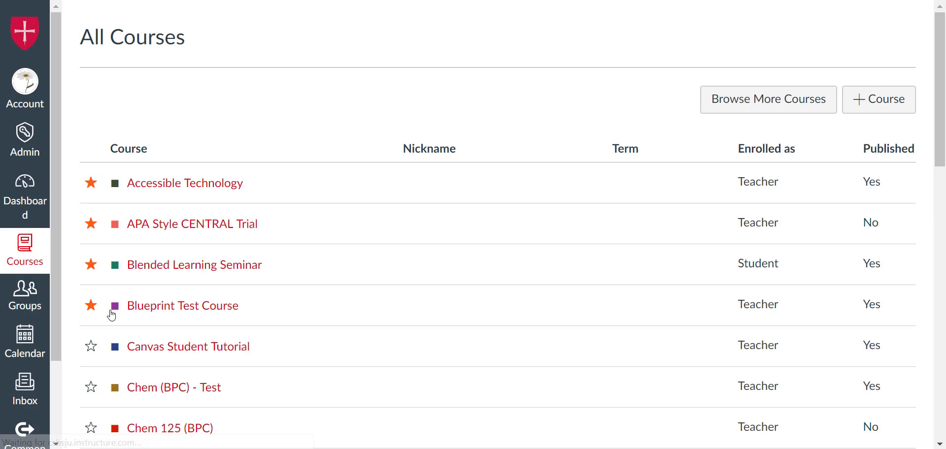
mouse_move(98, 335)
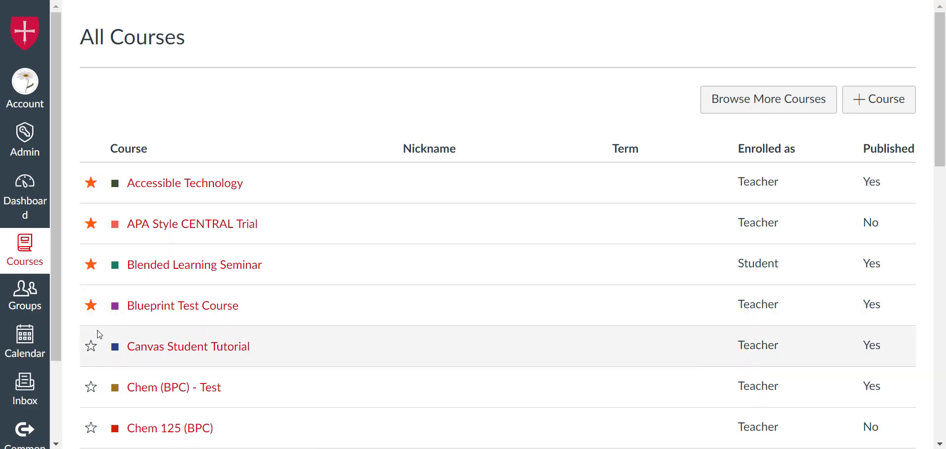
mouse_move(90, 349)
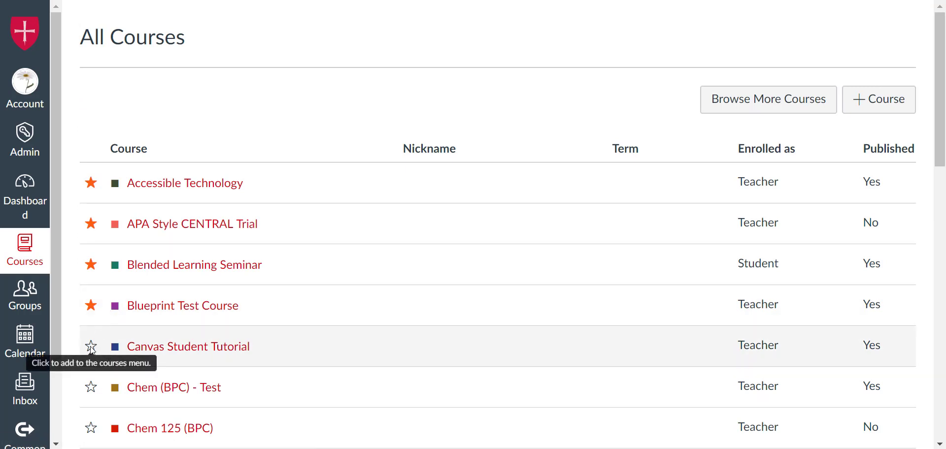
click(91, 345)
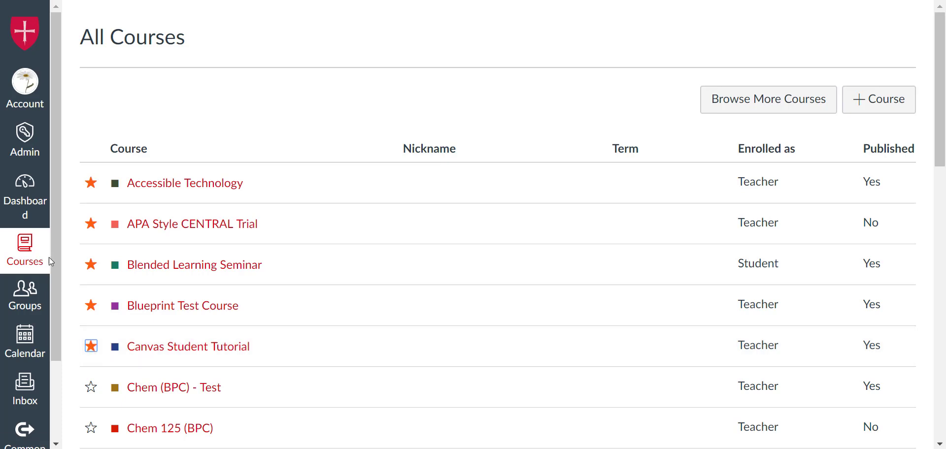
click(24, 193)
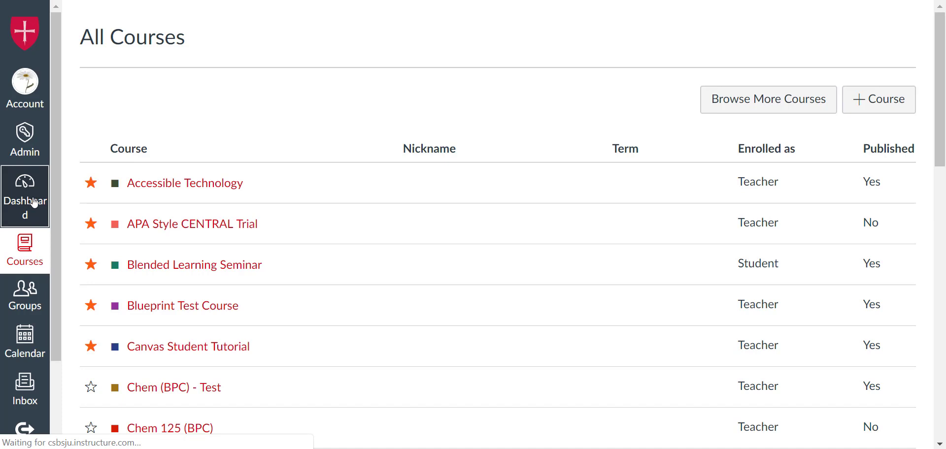
click(25, 187)
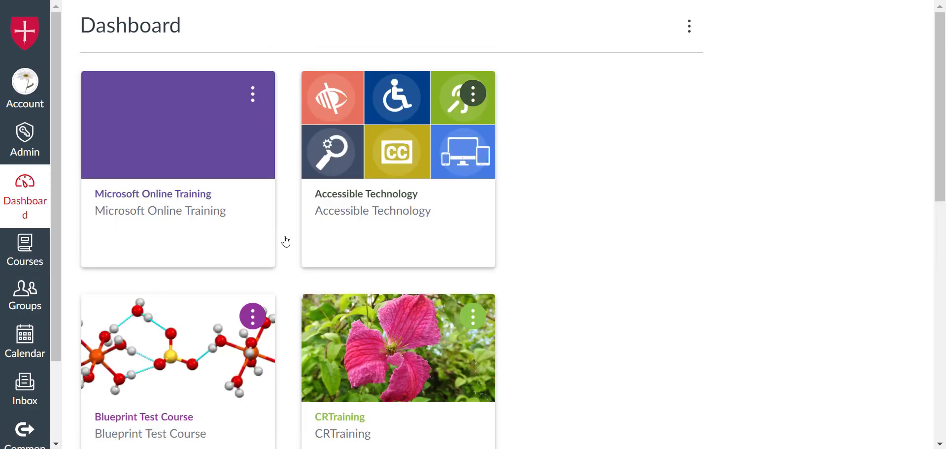